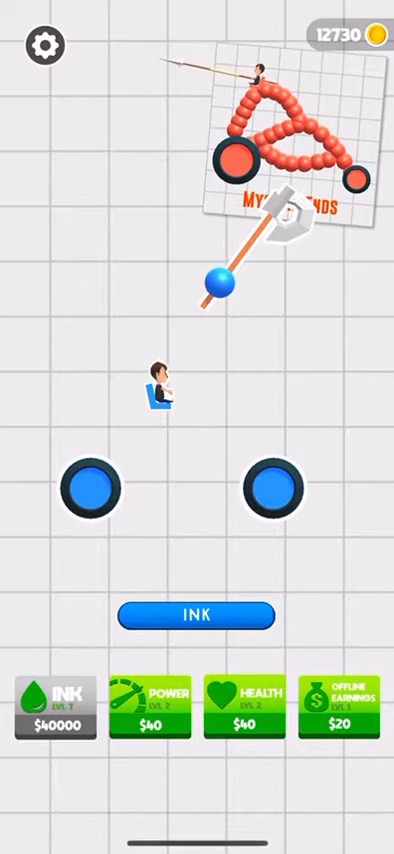
Launch the drawn blue looping vehicle into the joust, winning 350 coins.
{"action": "left_click", "coordinate": [196, 614]}
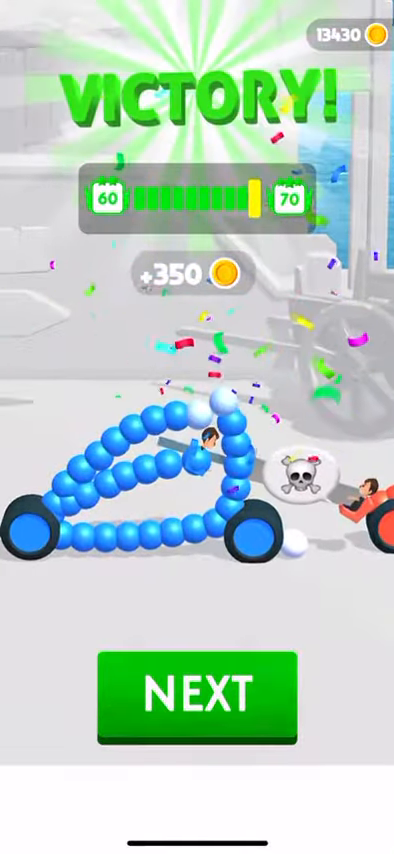
Advance to Dangler, joust and win 400 coins, then advance to Old Orange Eyes.
{"action": "left_click", "coordinate": [196, 695]}
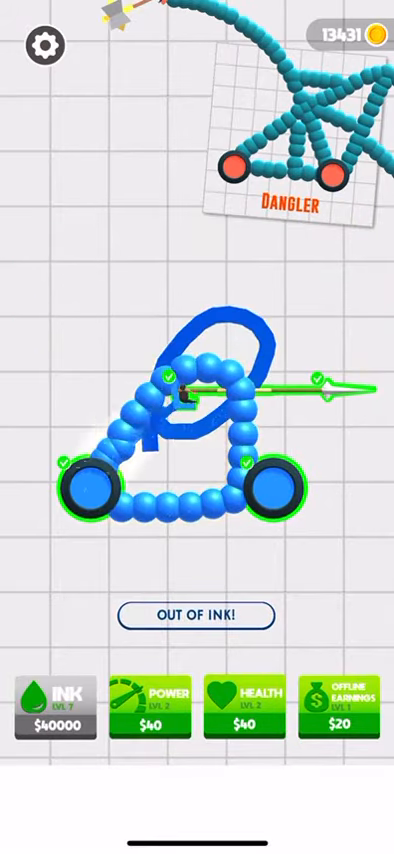
{"action": "left_click", "coordinate": [195, 615]}
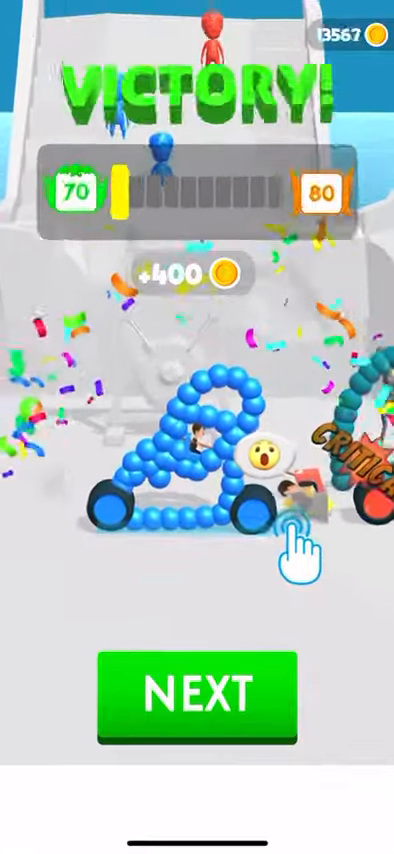
{"action": "left_click", "coordinate": [196, 697]}
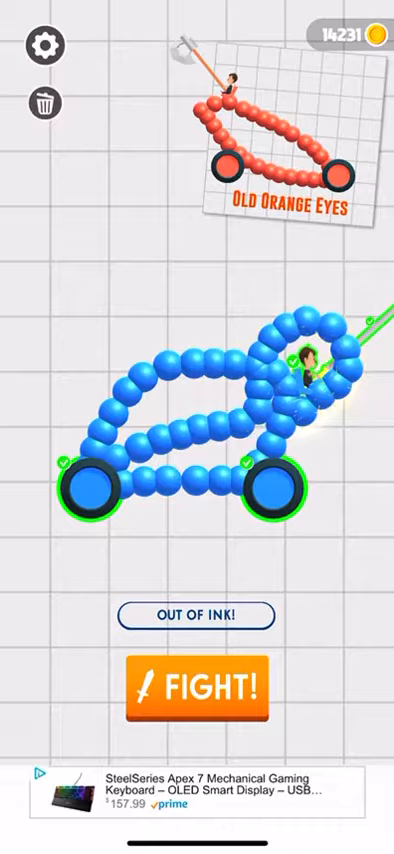
Joust against Old Orange Eyes for 400 coins, then advance to Glyph.
{"action": "left_click", "coordinate": [197, 685]}
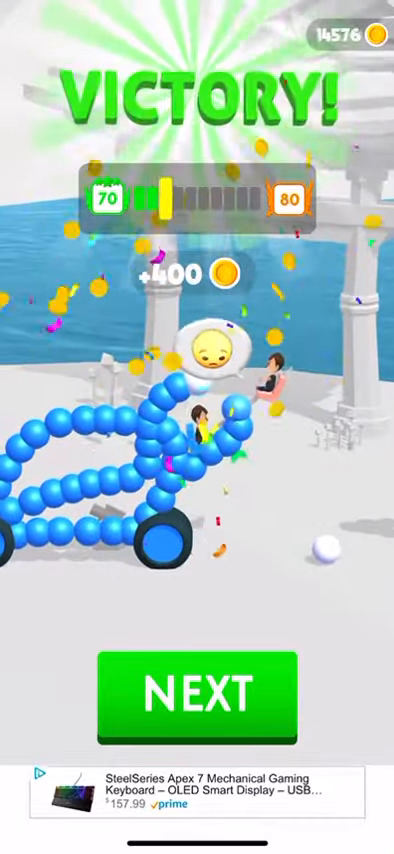
{"action": "left_click", "coordinate": [196, 695]}
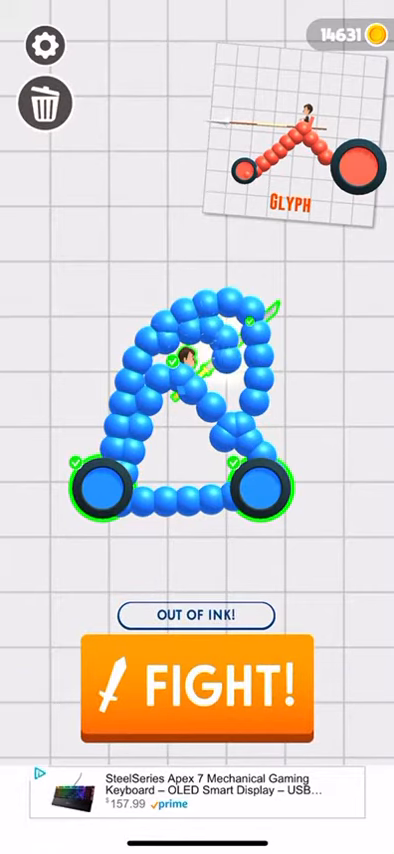
Beat Glyph for 400 coins, advance, and start jousting Willow Dragon.
{"action": "left_click", "coordinate": [196, 682]}
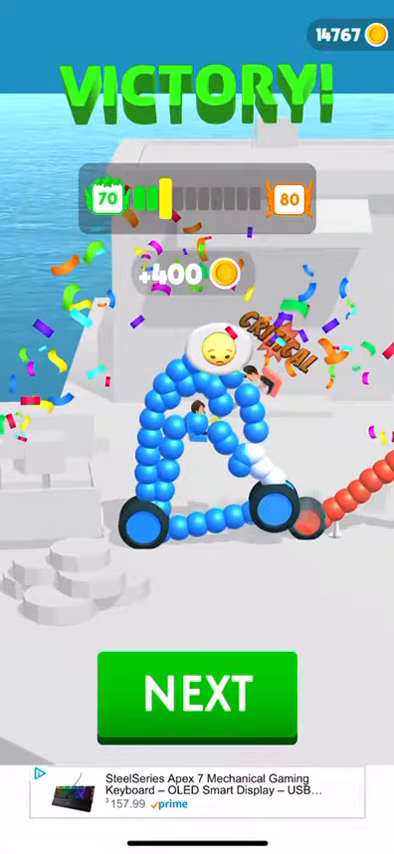
{"action": "left_click", "coordinate": [196, 693]}
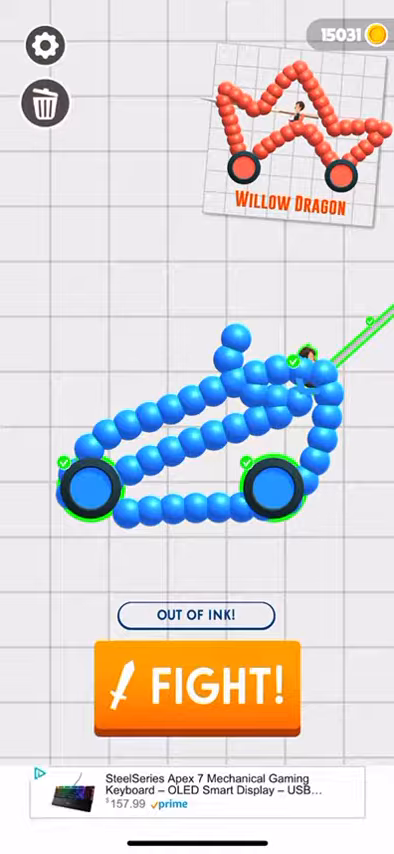
{"action": "left_click", "coordinate": [196, 685]}
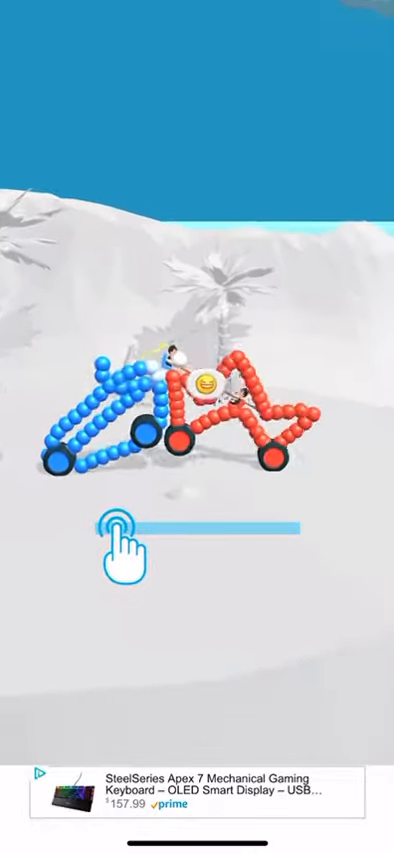